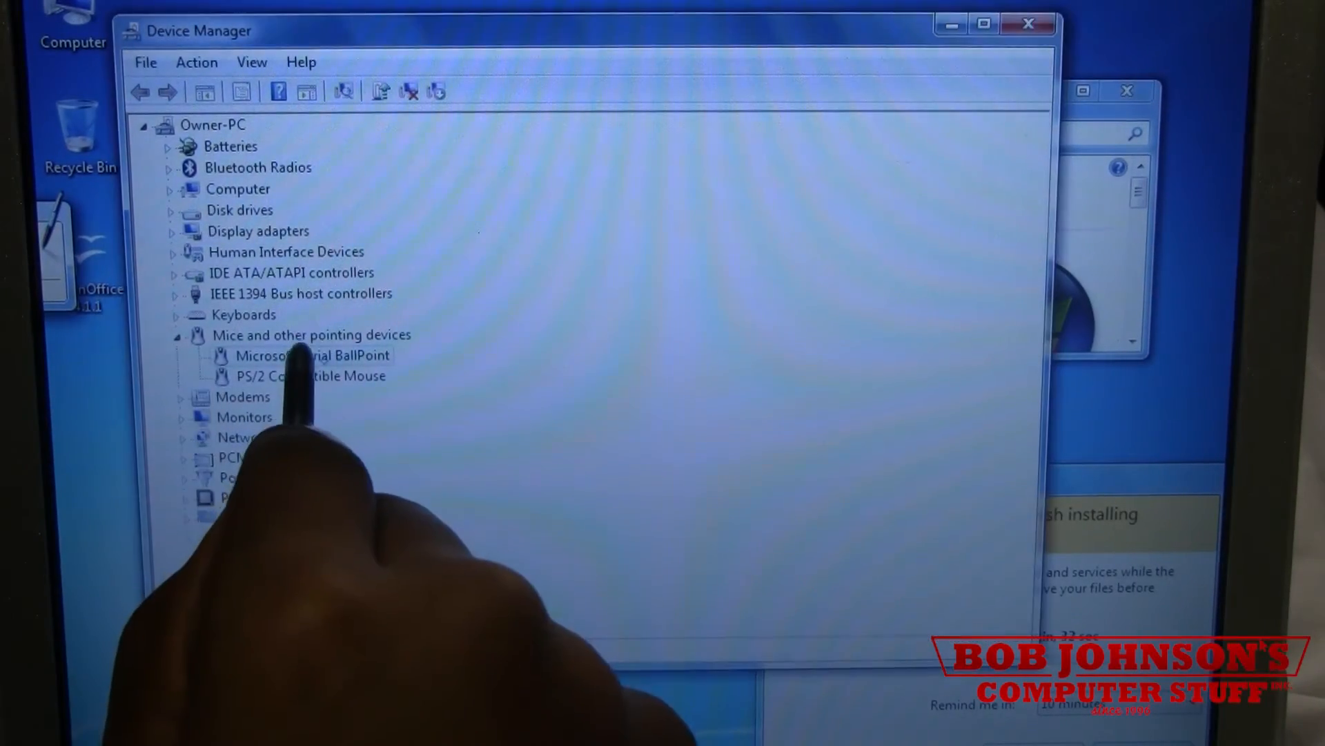
- Disable the Microsoft Serial BallPoint device from its Driver properties
{"action": "double_click", "coordinate": [310, 355]}
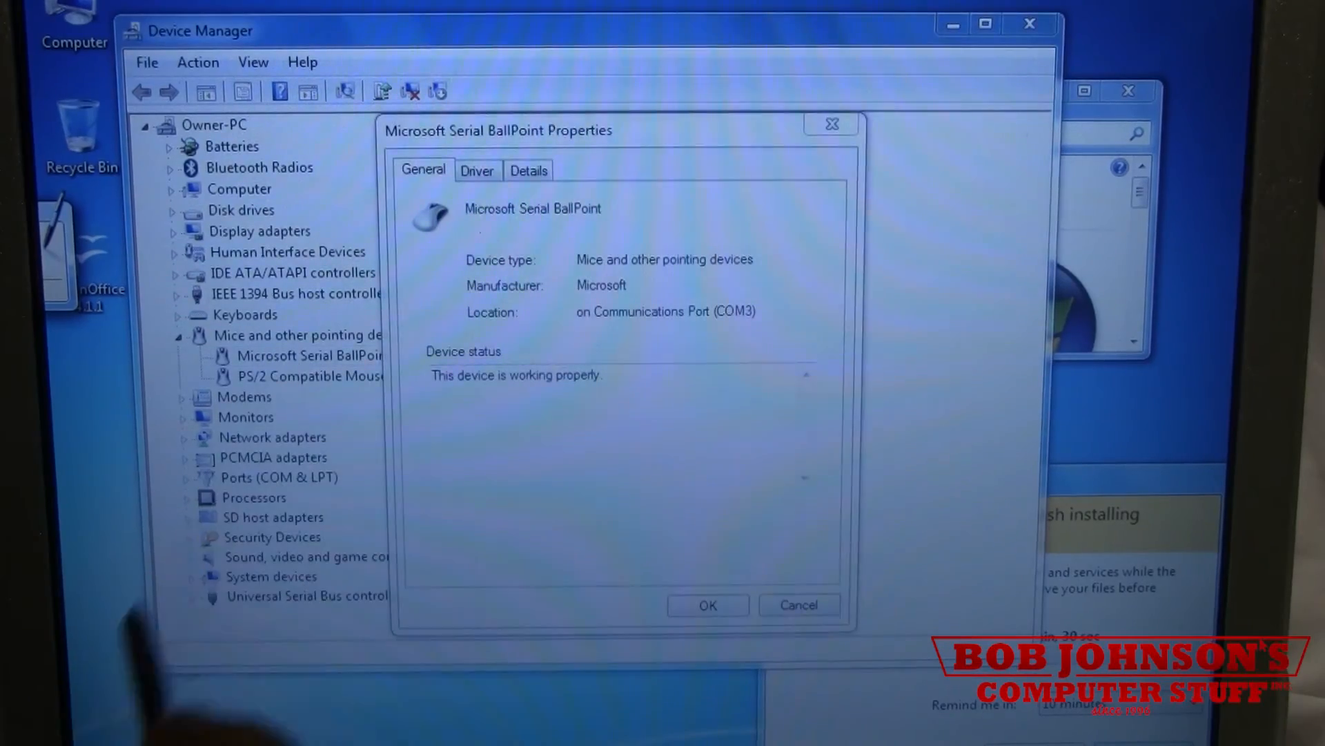
{"action": "left_click", "coordinate": [476, 174]}
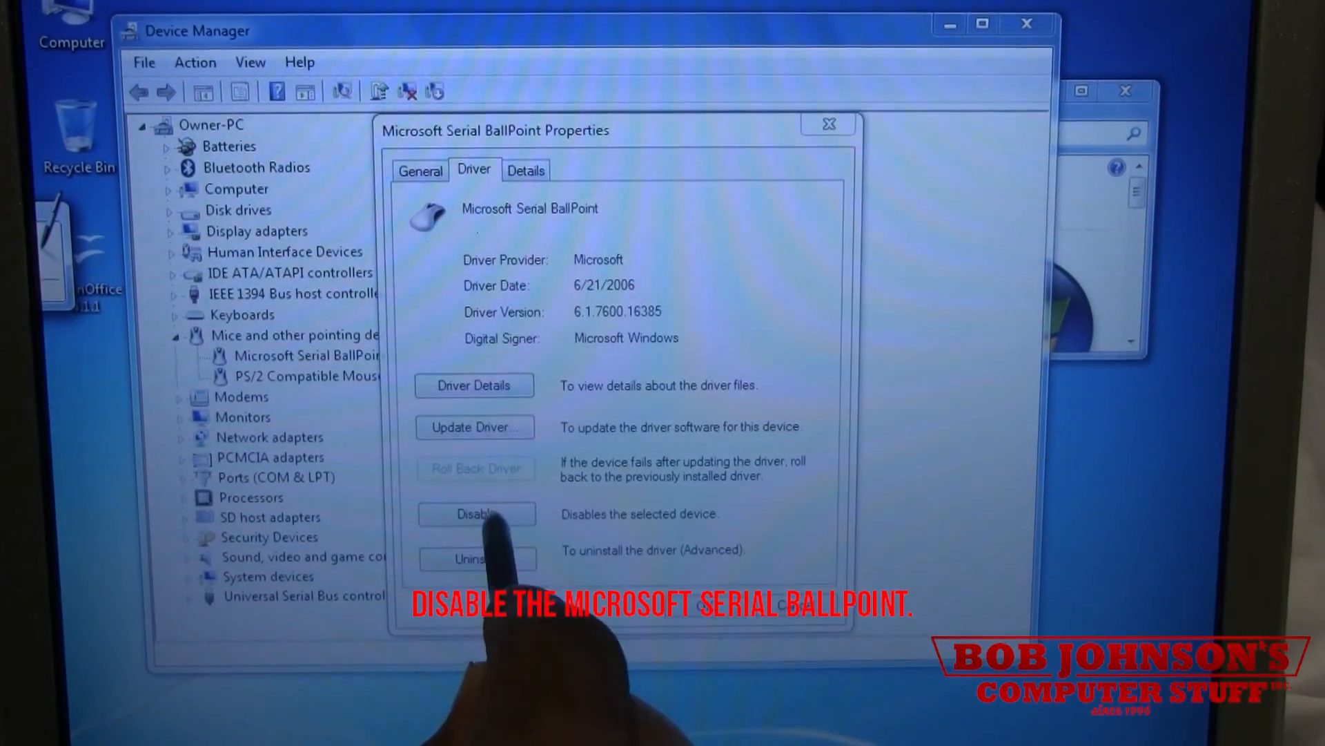
{"action": "left_click", "coordinate": [476, 513]}
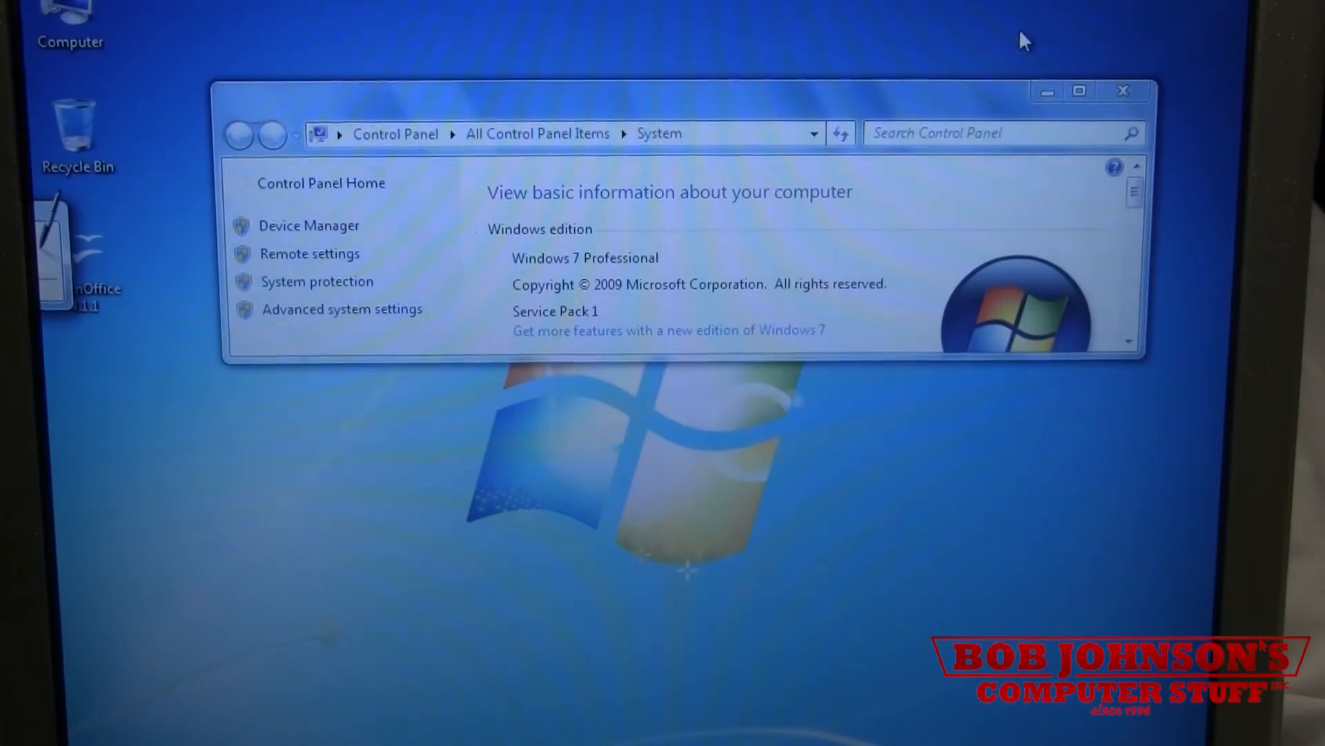
{"action": "mouse_move", "coordinate": [1124, 92]}
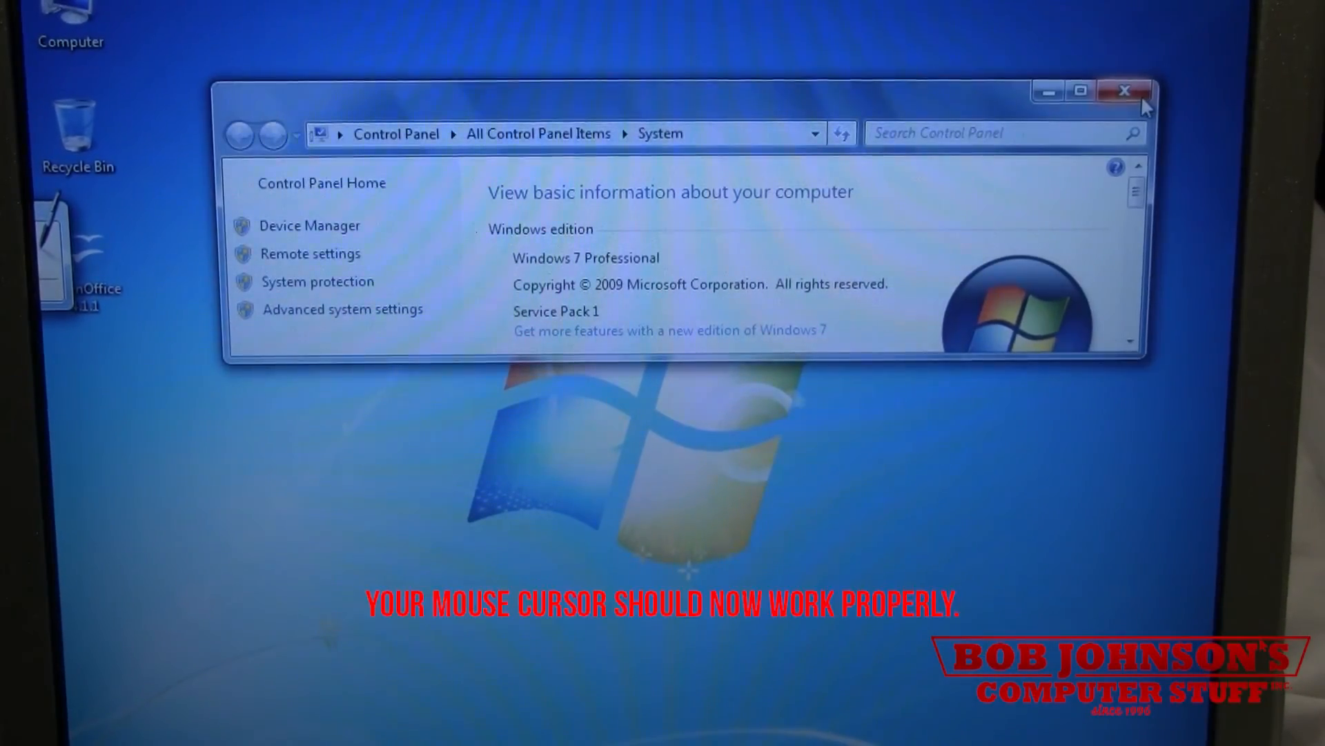
- Close the Control Panel System window, returning to the desktop
{"action": "left_click", "coordinate": [1123, 91]}
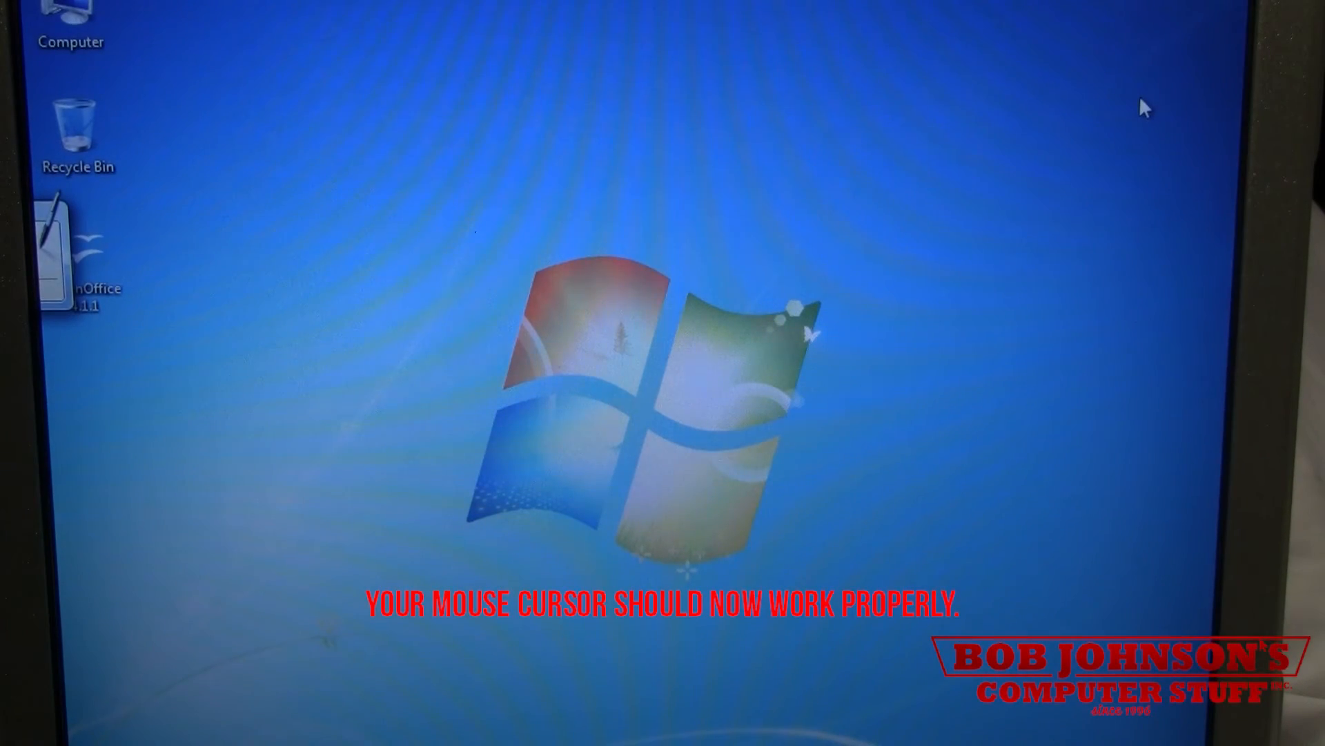